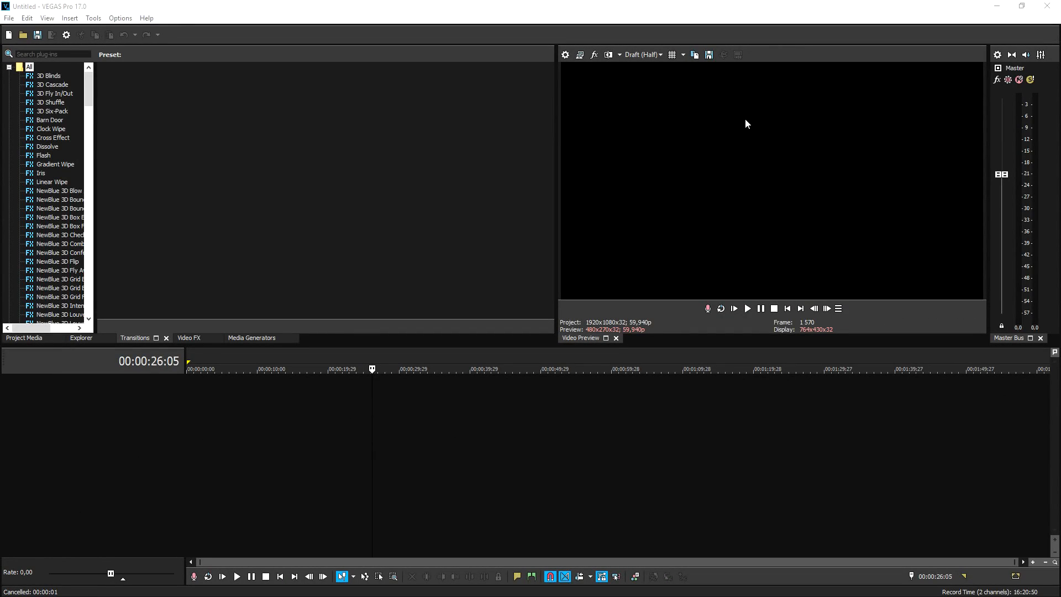
{"action": "mouse_move", "coordinate": [751, 113]}
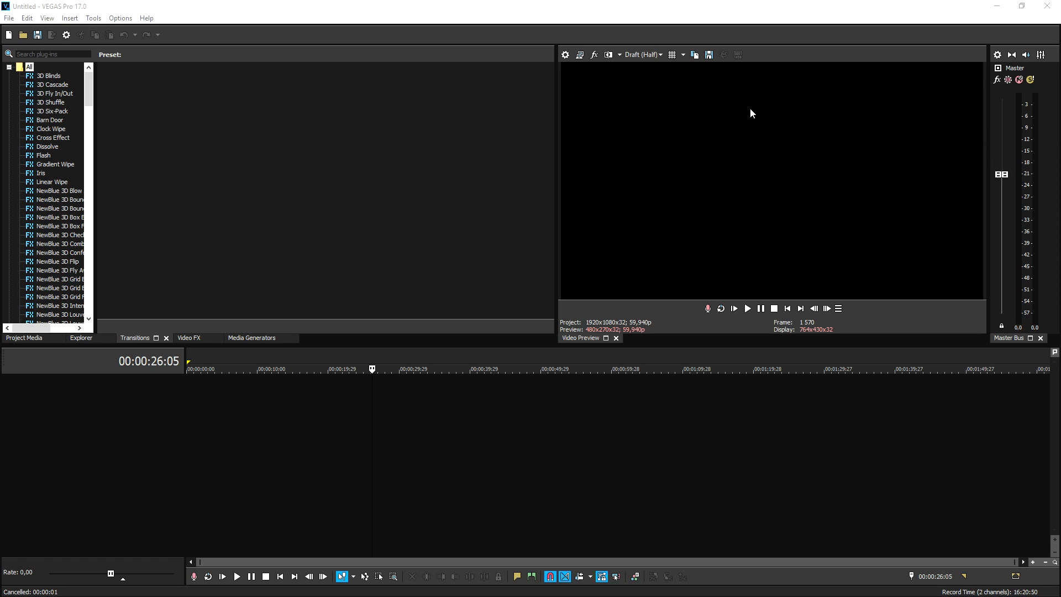
{"action": "mouse_move", "coordinate": [830, 391]}
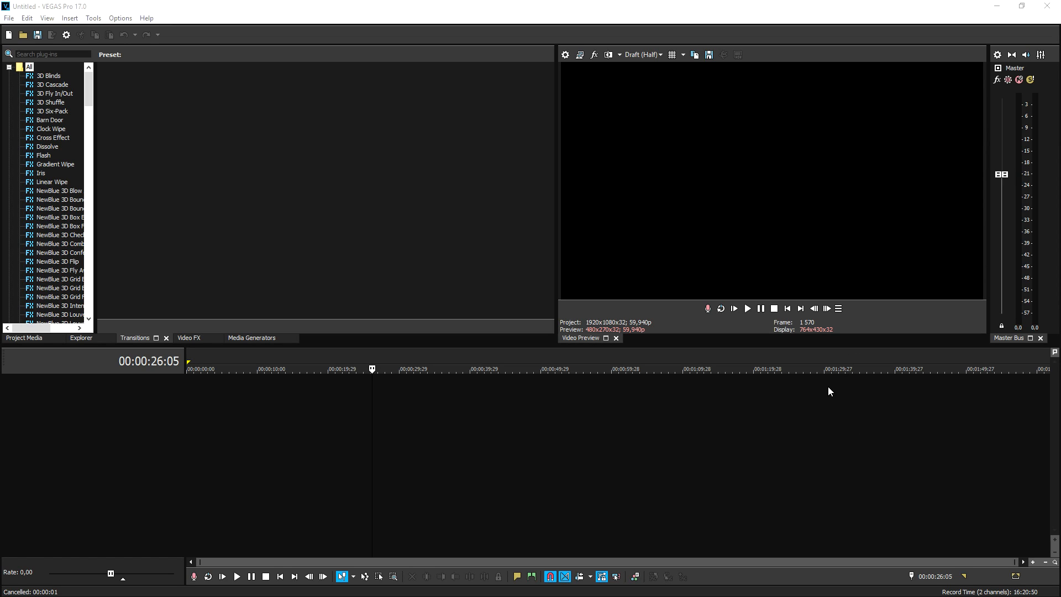
{"action": "mouse_move", "coordinate": [1037, 430]}
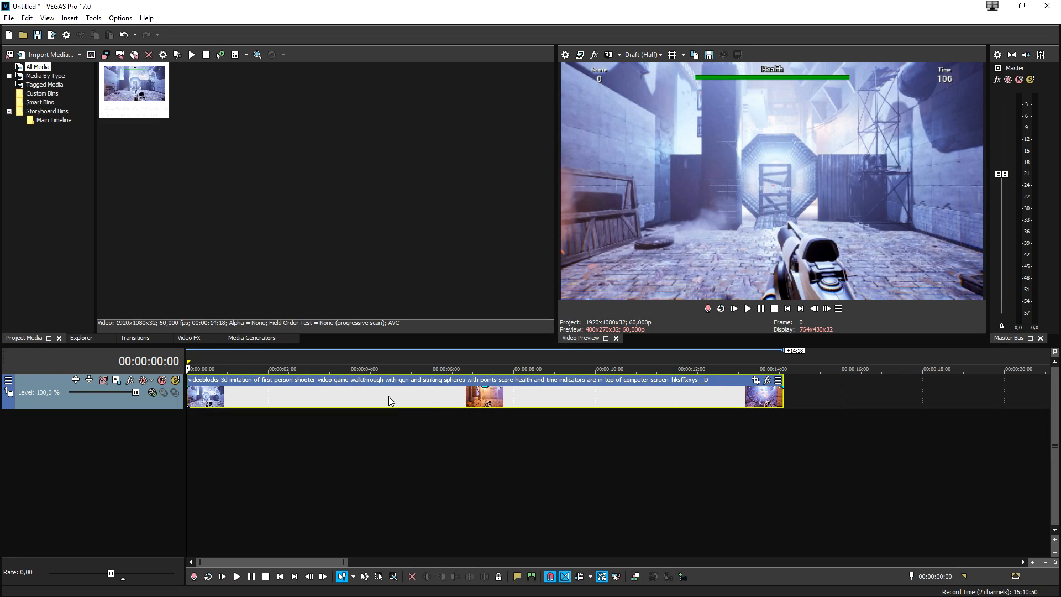
Step: Set the gameplay clip's video event properties to Disable resample and confirm
{"action": "right_click", "coordinate": [389, 399]}
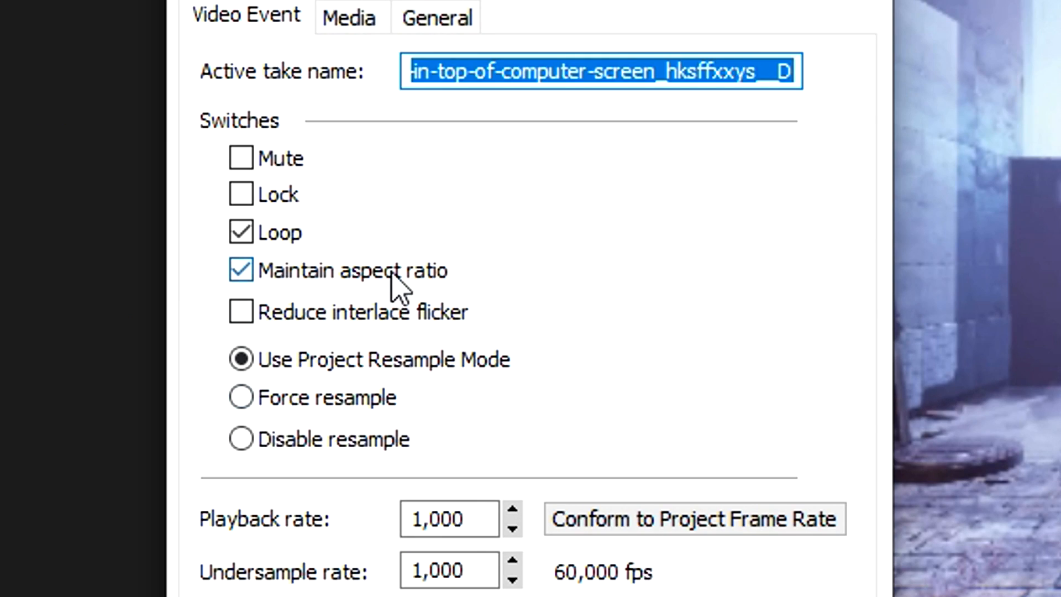
{"action": "left_click", "coordinate": [241, 438]}
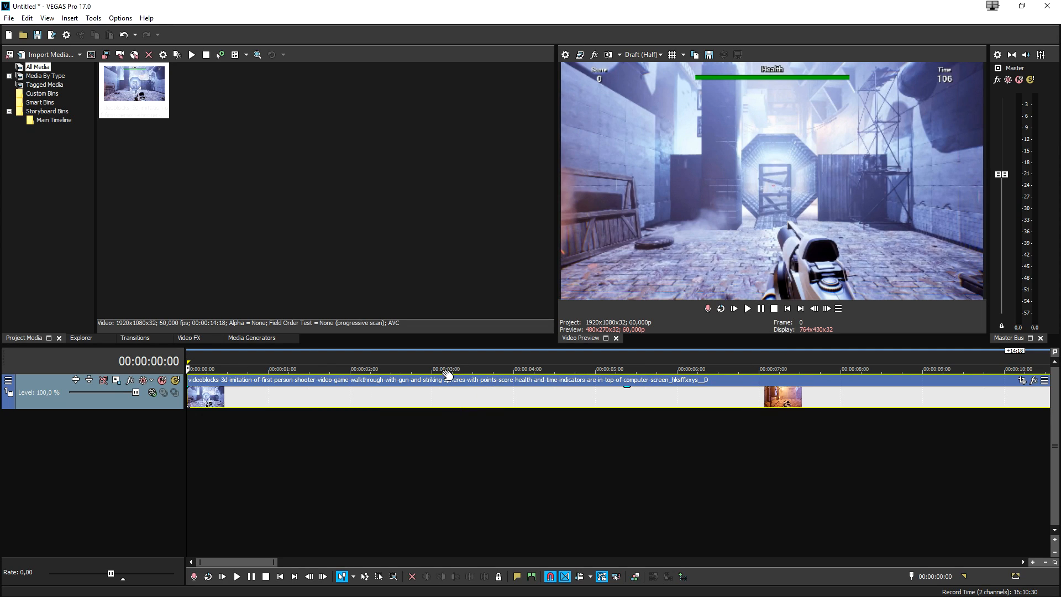
Step: Select the gameplay clip so the Brightness and Contrast preset can be applied to it
{"action": "left_click", "coordinate": [236, 577]}
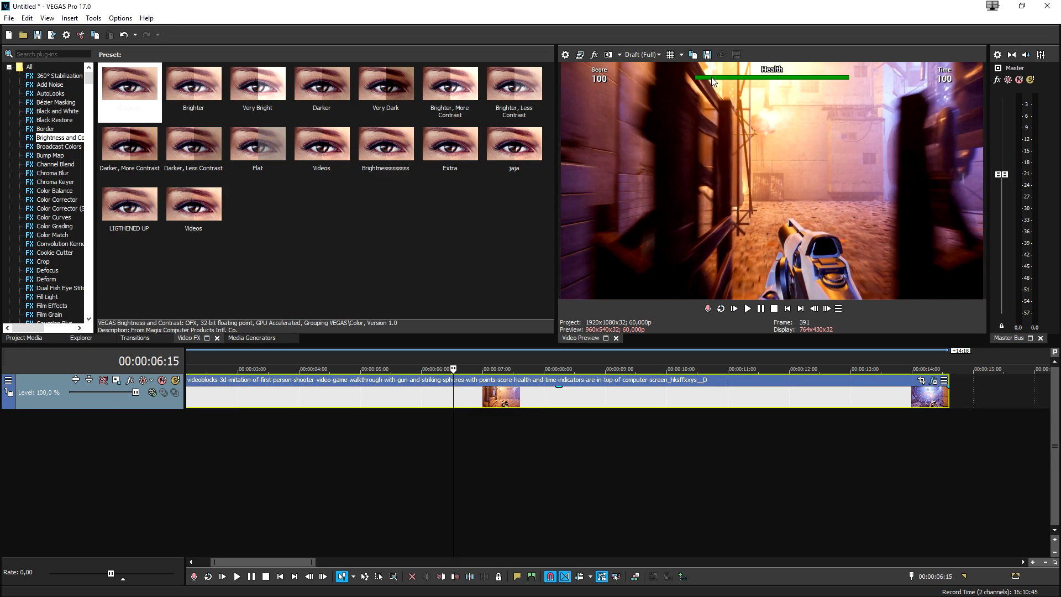
{"action": "mouse_move", "coordinate": [734, 86]}
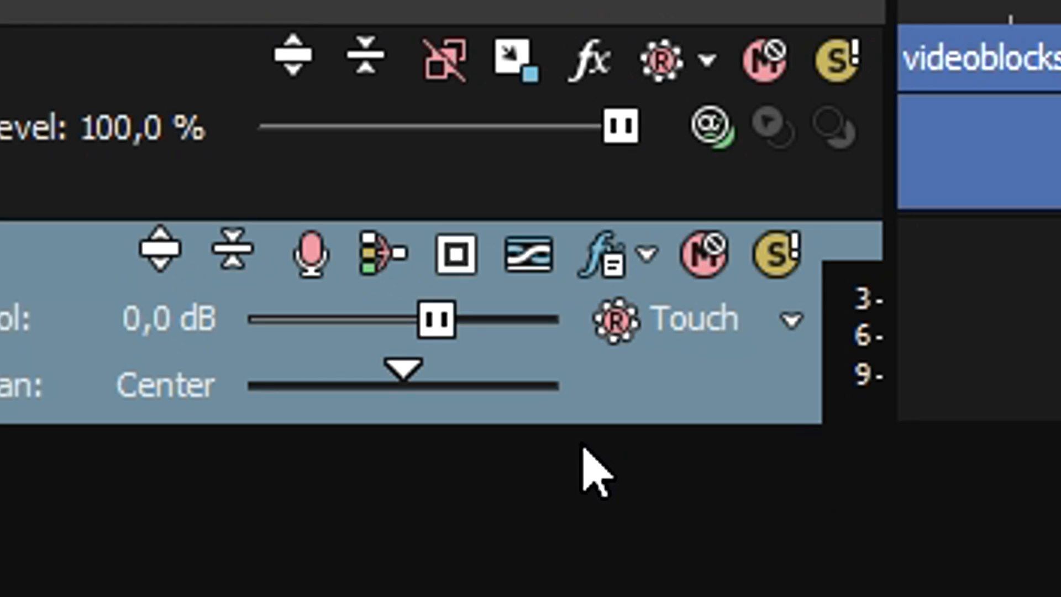
{"action": "mouse_move", "coordinate": [308, 261]}
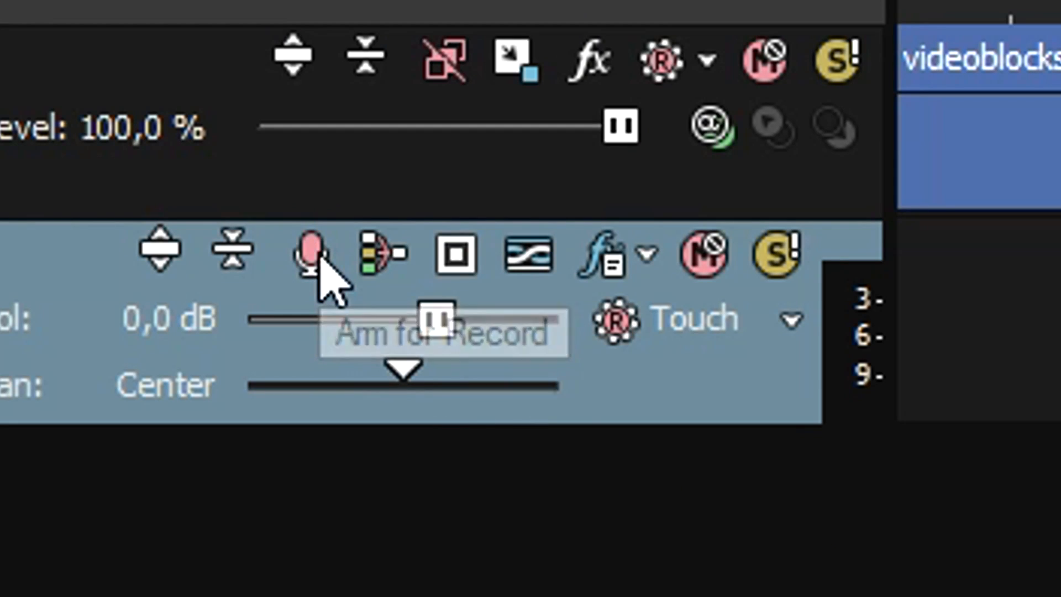
Step: Arm the new audio track for recording and accept the default recorded-files folder
{"action": "left_click", "coordinate": [305, 251]}
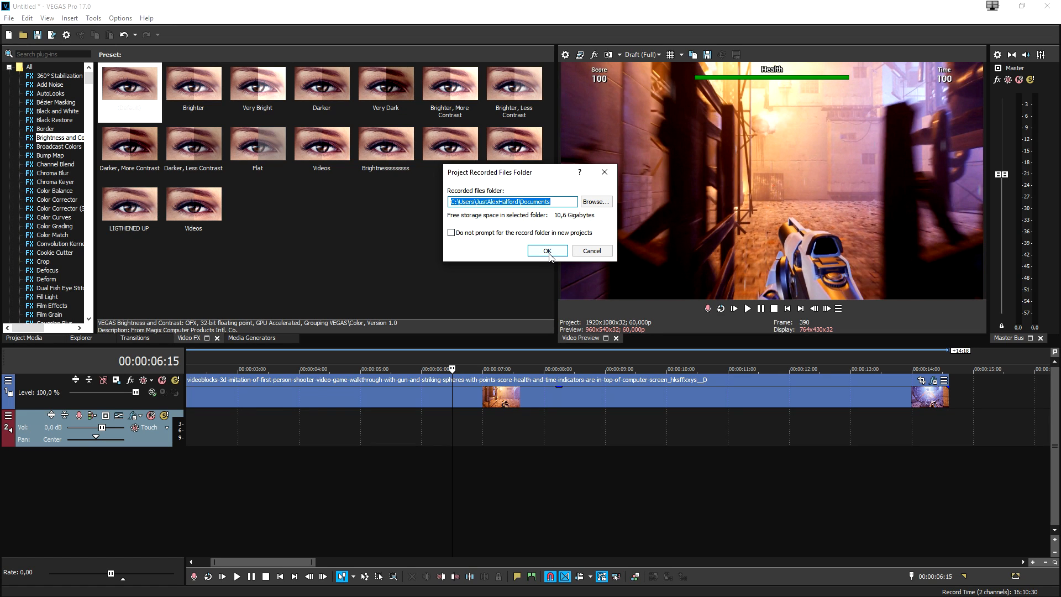
{"action": "left_click", "coordinate": [546, 251]}
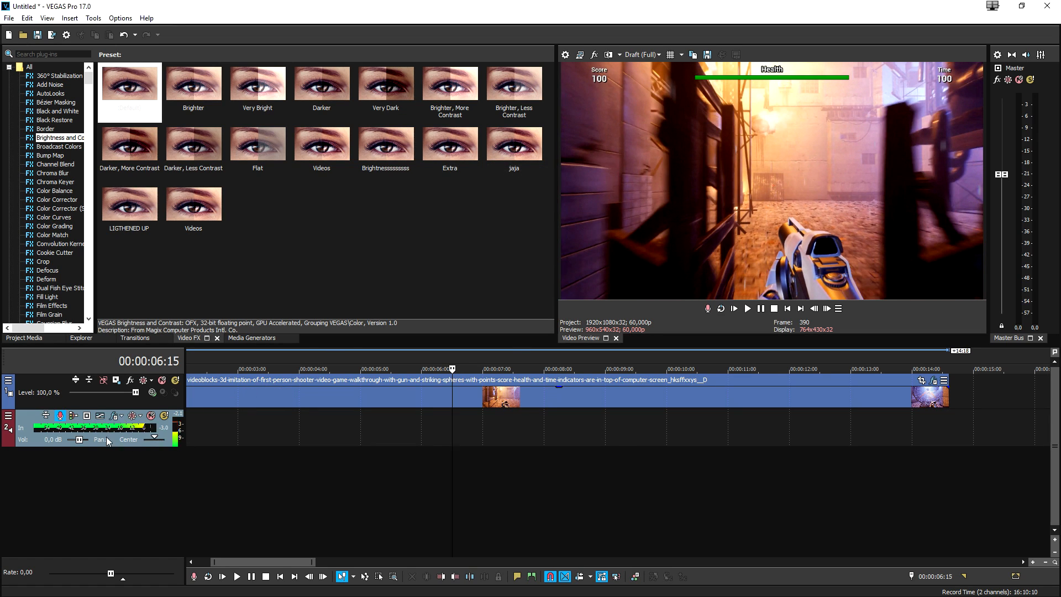